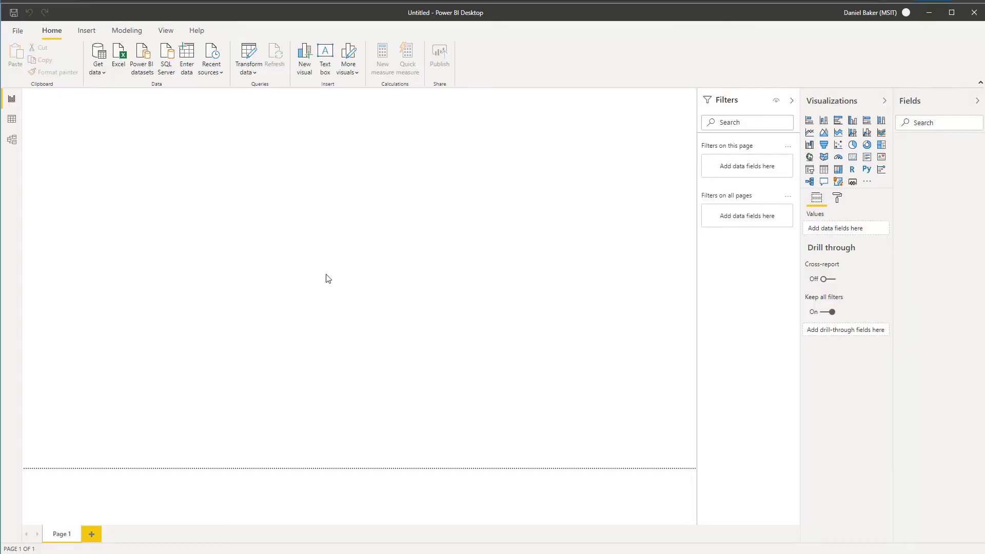
Start an Azure SQL database connection from the full data source catalogue
{"action": "left_click", "coordinate": [98, 57]}
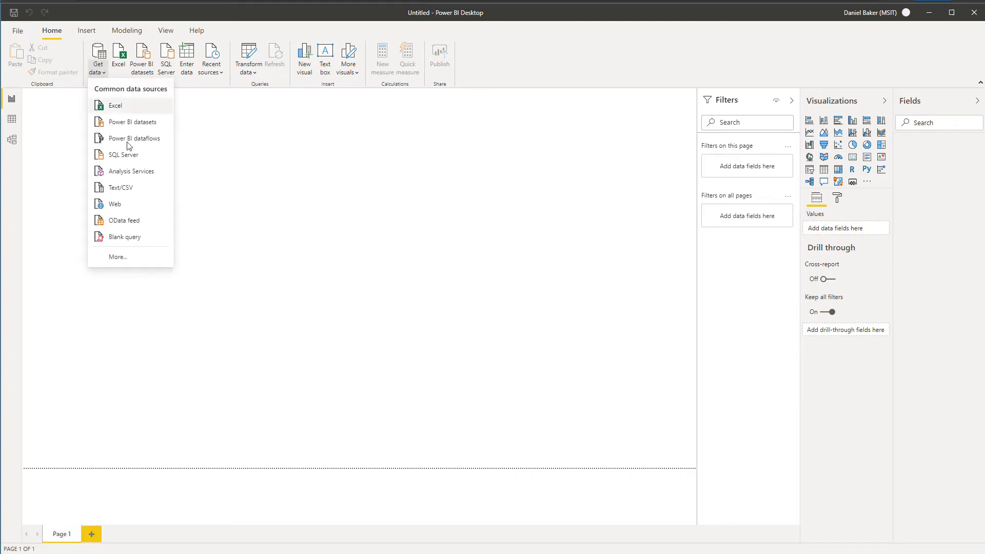
{"action": "mouse_move", "coordinate": [126, 260]}
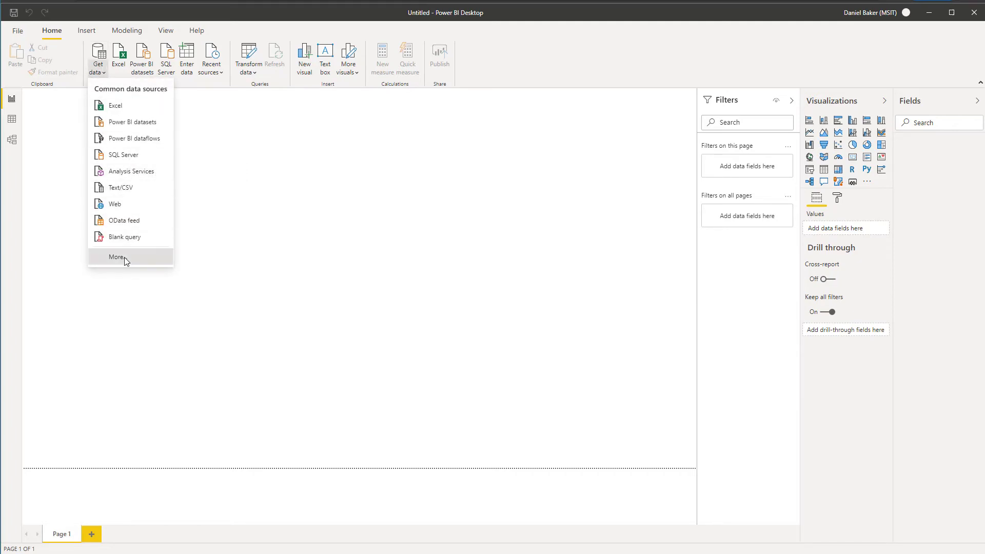
{"action": "left_click", "coordinate": [117, 256]}
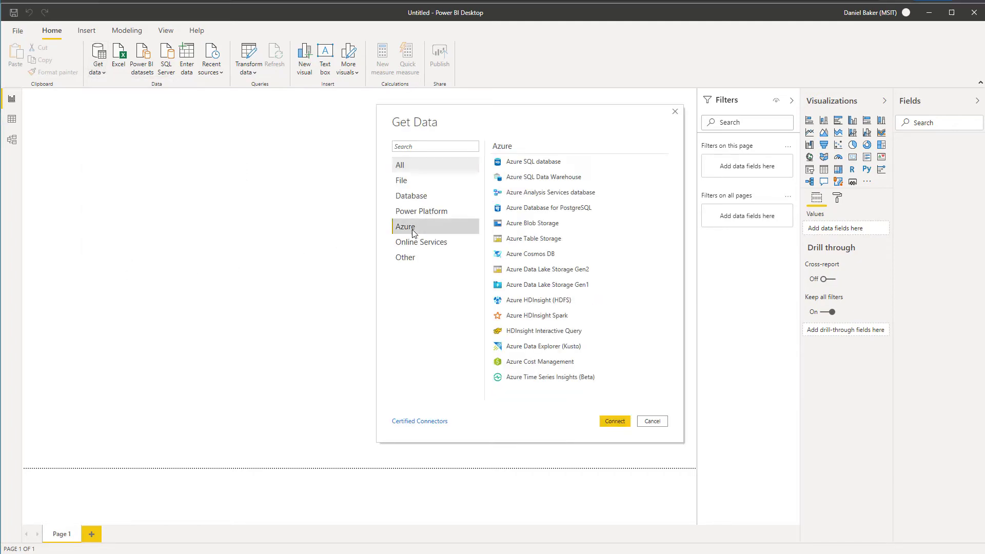
{"action": "left_click", "coordinate": [532, 161]}
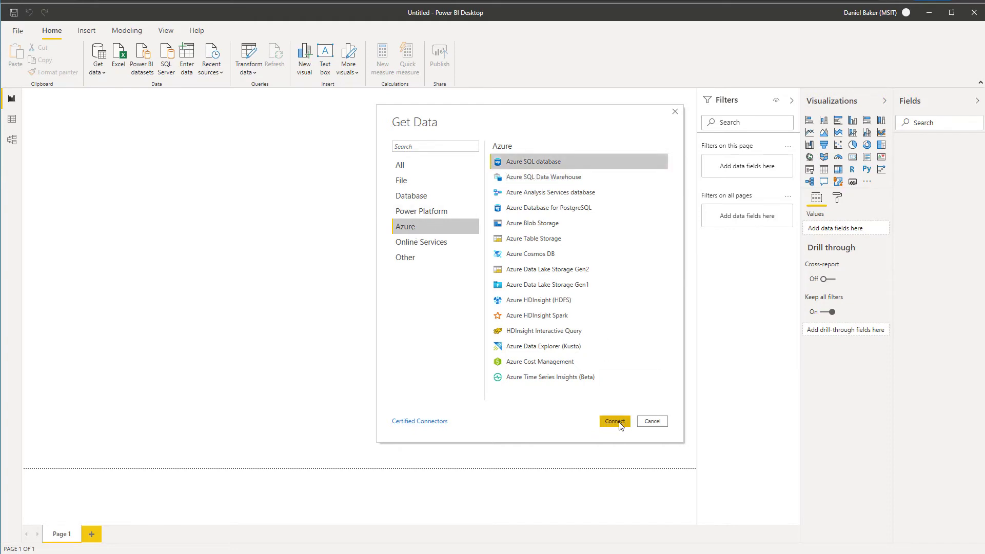
{"action": "left_click", "coordinate": [613, 420]}
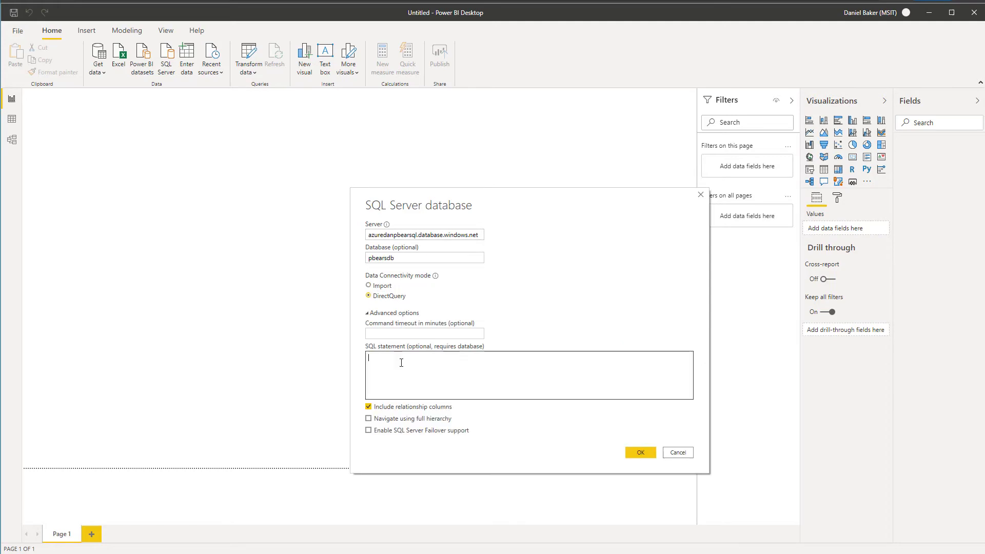
Enter the PolarBears SQL query with TimestampLabel and load the preview as Query1
{"action": "type", "text": "/dd/yyyy h:mm:ss tt') AS TimestampLabel, IsPolarBear FROM dbo.PolarBears ORDER BY Timestamp DESC"}
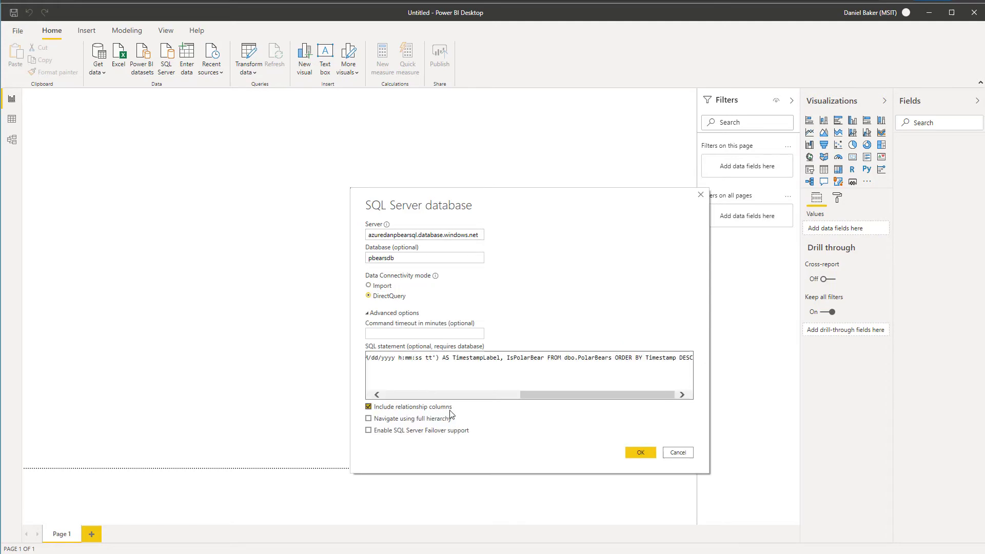
{"action": "left_click", "coordinate": [639, 453]}
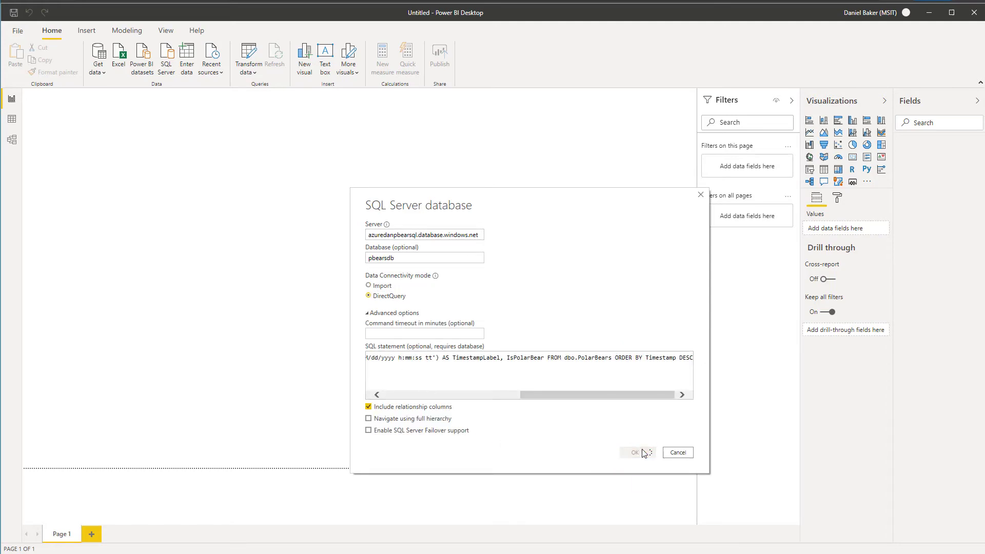
{"action": "left_click", "coordinate": [635, 453]}
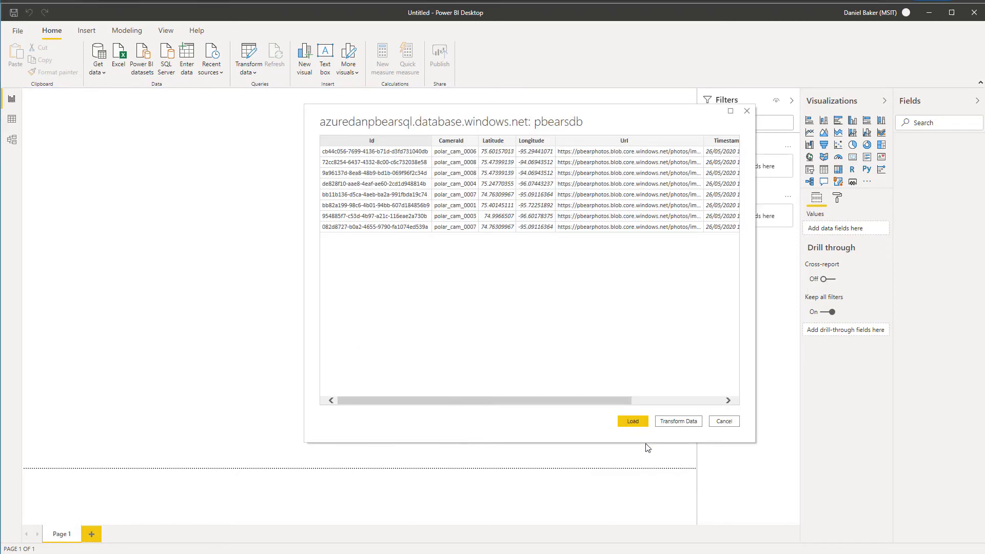
{"action": "mouse_move", "coordinate": [510, 197]}
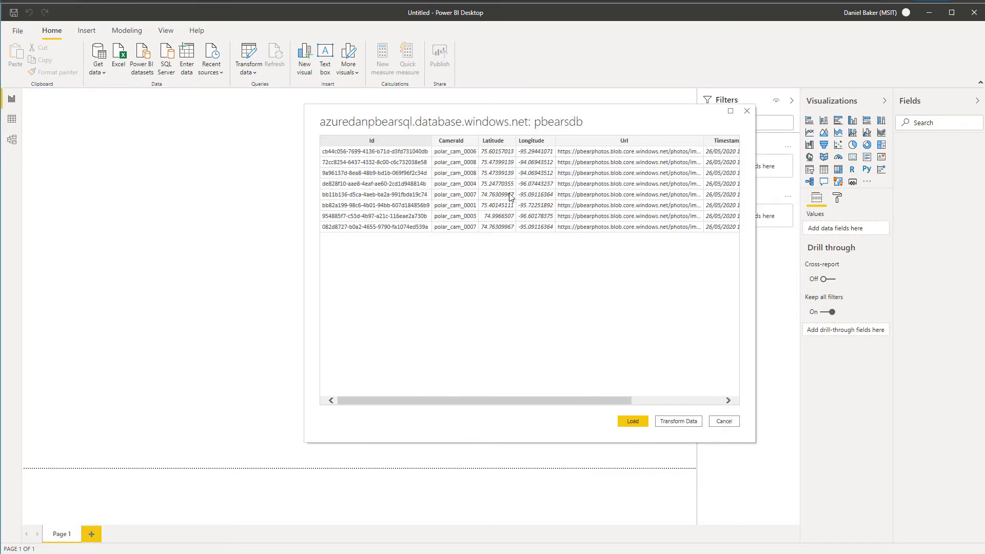
{"action": "left_click", "coordinate": [723, 421]}
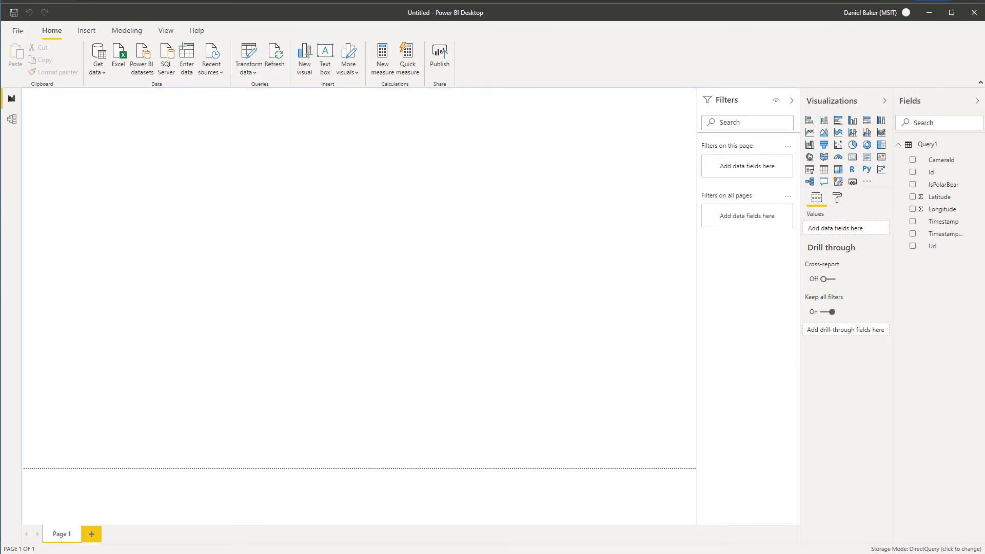
{"action": "mouse_move", "coordinate": [808, 158]}
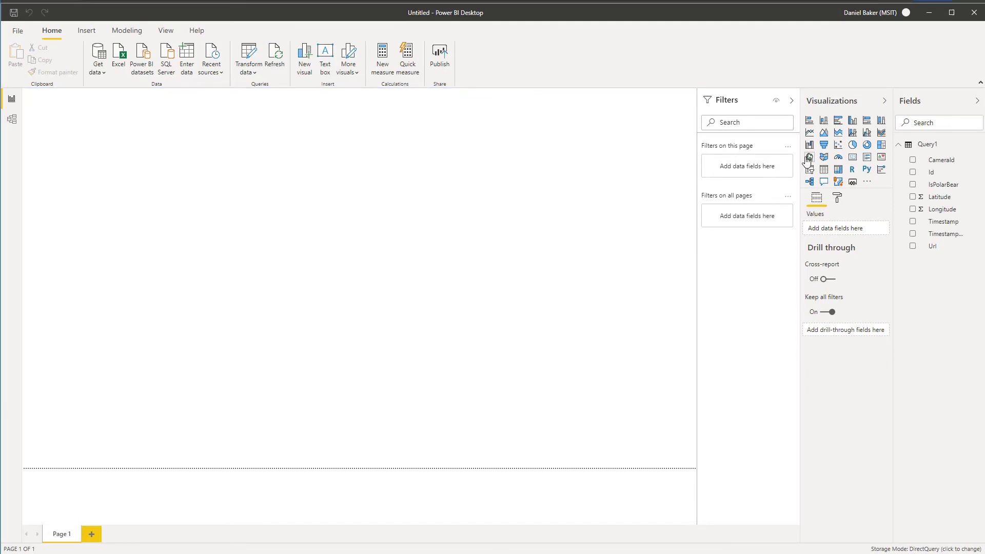
Add a Map visual with IsPolarBear as legend and Latitude
{"action": "left_click", "coordinate": [809, 157]}
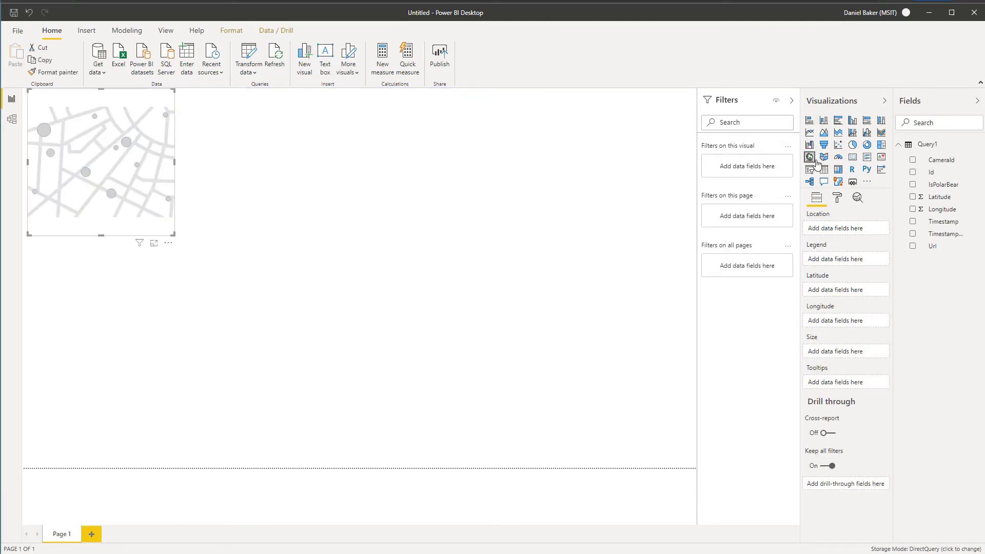
{"action": "left_click", "coordinate": [912, 184]}
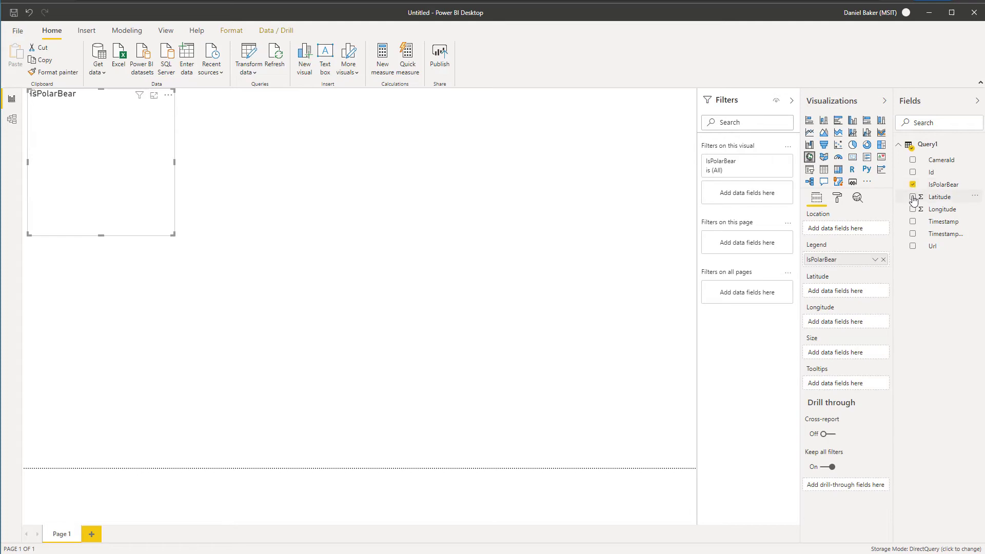
{"action": "left_click", "coordinate": [913, 196]}
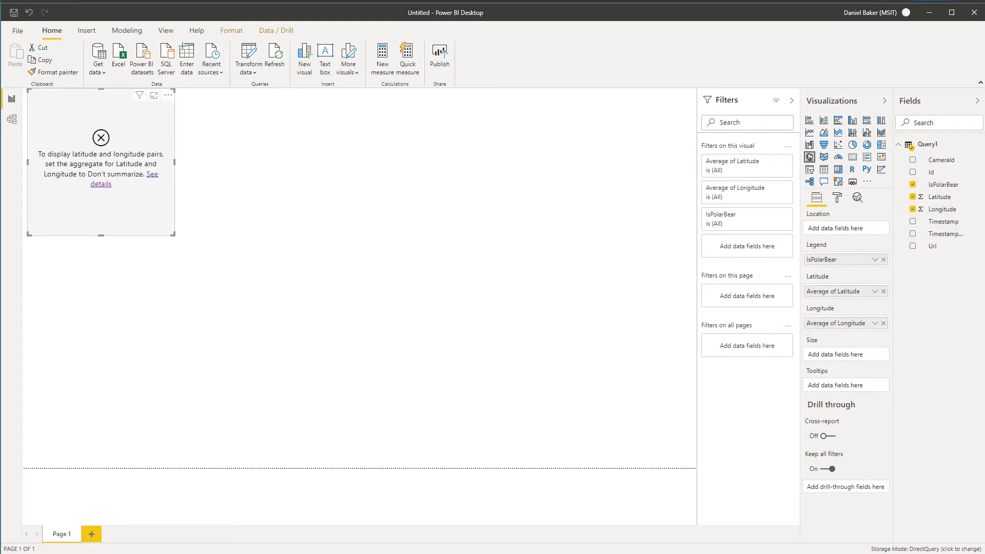
{"action": "mouse_move", "coordinate": [872, 295]}
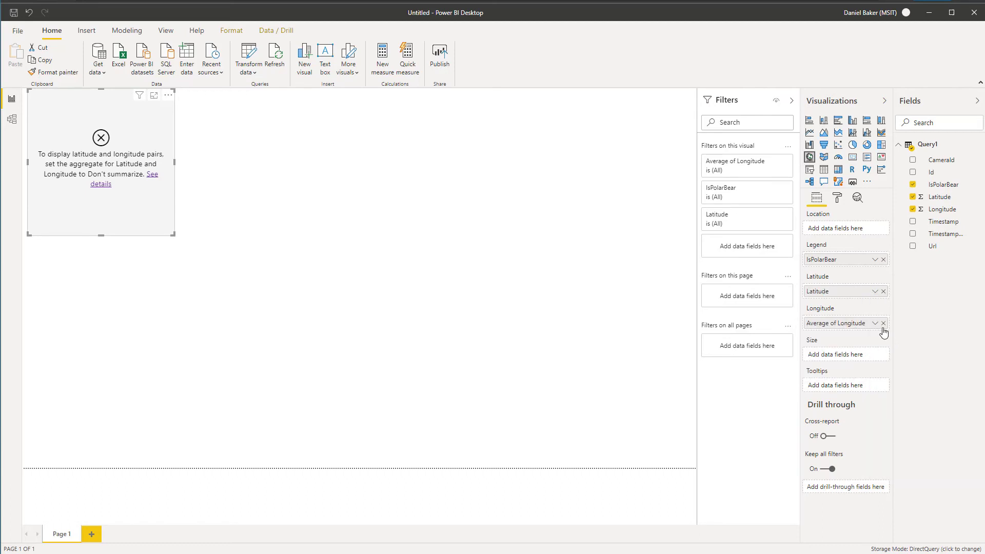
{"action": "mouse_move", "coordinate": [907, 374]}
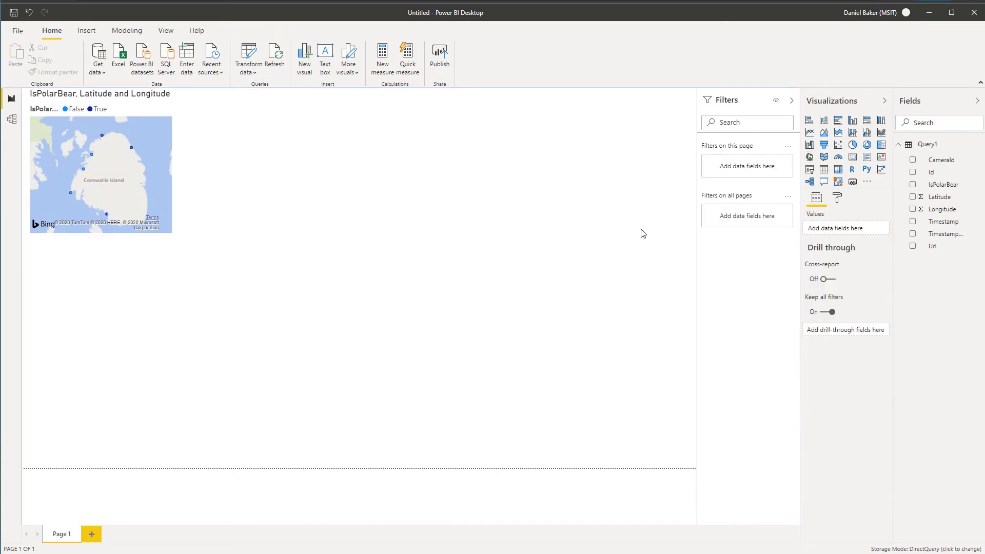
{"action": "mouse_move", "coordinate": [914, 165]}
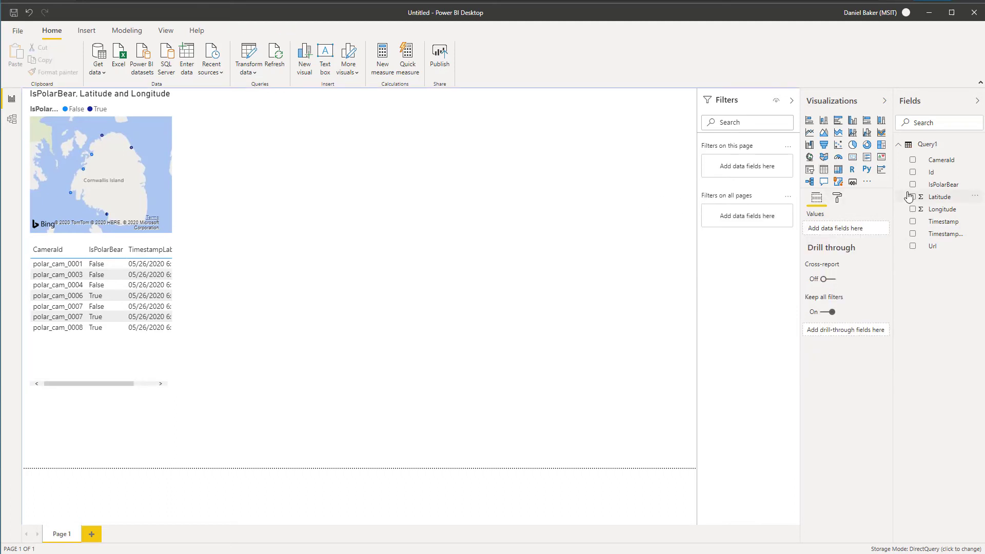
Build a pie chart of IsPolarBear with Latitude aggregated as Count
{"action": "left_click", "coordinate": [913, 184]}
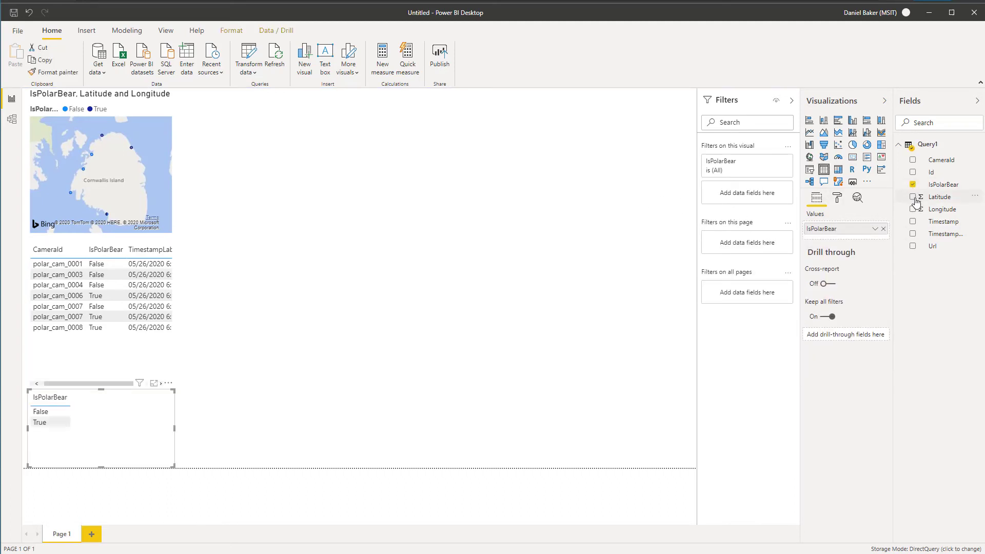
{"action": "left_click", "coordinate": [913, 196]}
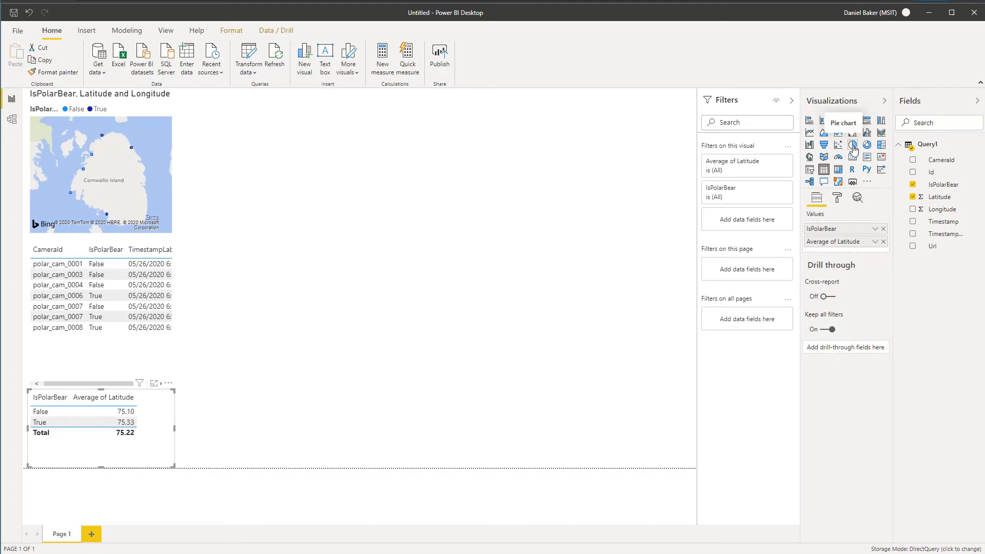
{"action": "left_click", "coordinate": [852, 145]}
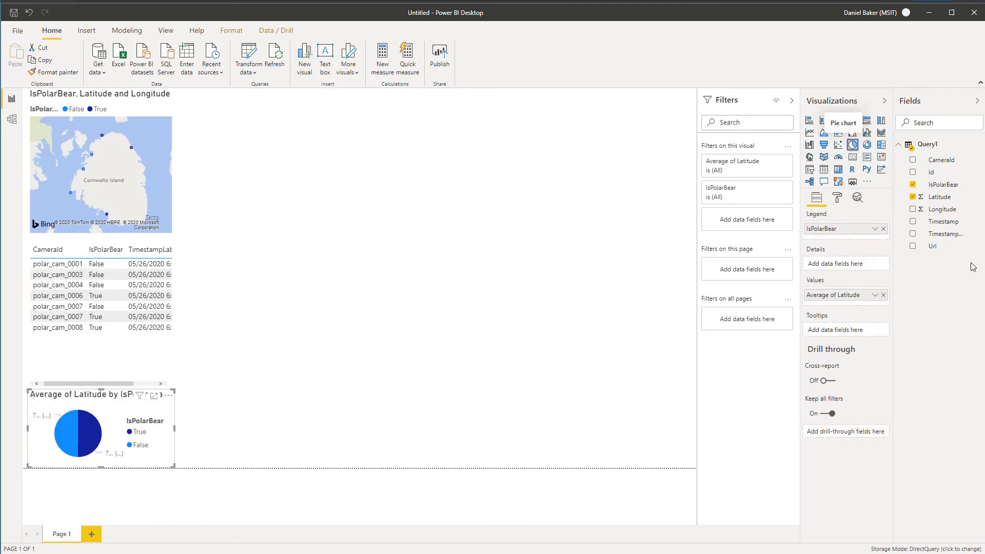
{"action": "left_click", "coordinate": [875, 294]}
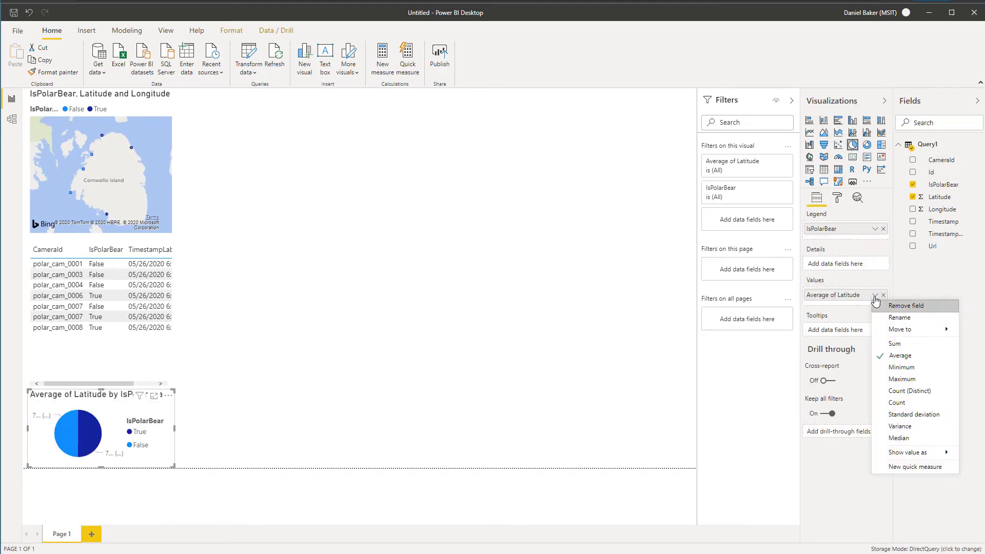
{"action": "left_click", "coordinate": [896, 402]}
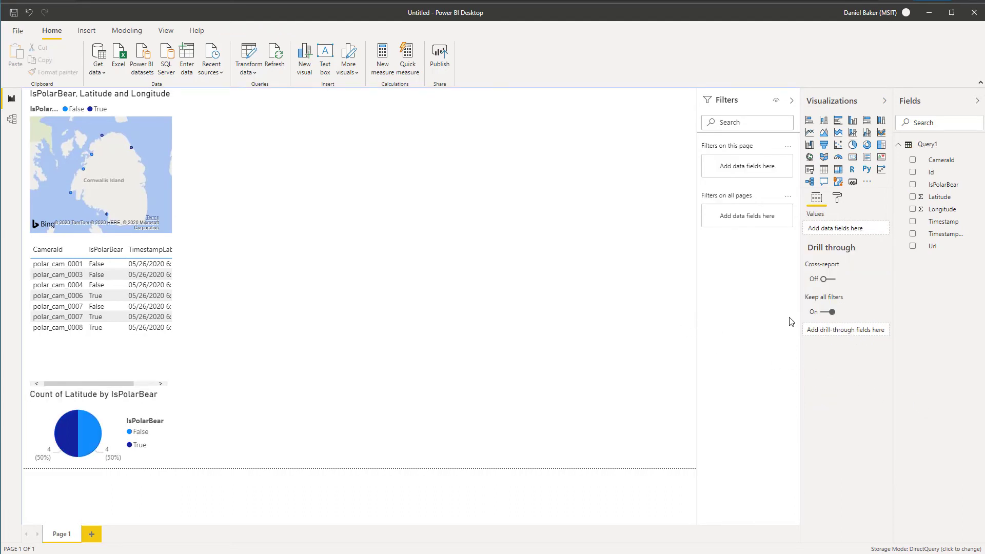
{"action": "mouse_move", "coordinate": [757, 192]}
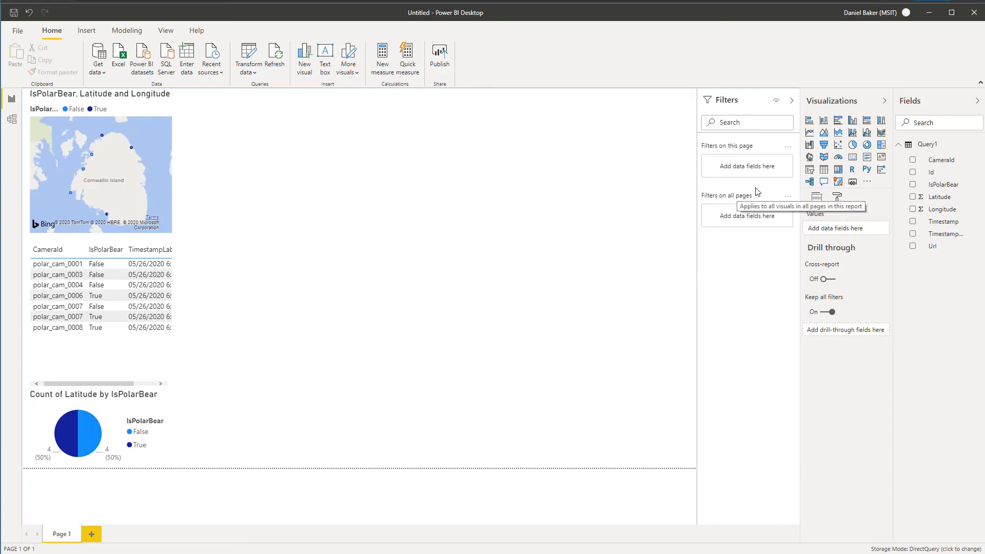
Insert an empty slicer visual beside the map
{"action": "left_click", "coordinate": [809, 170]}
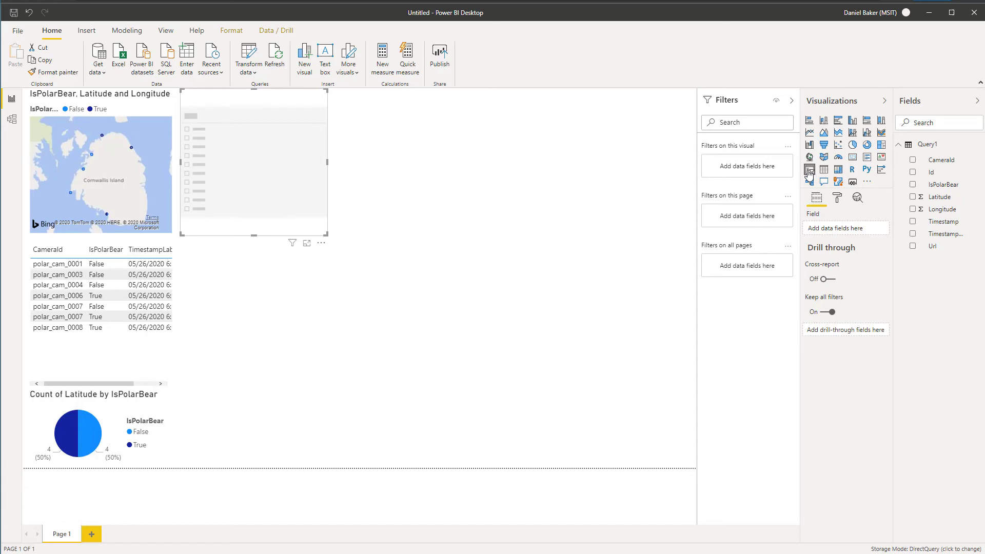
{"action": "mouse_move", "coordinate": [916, 190]}
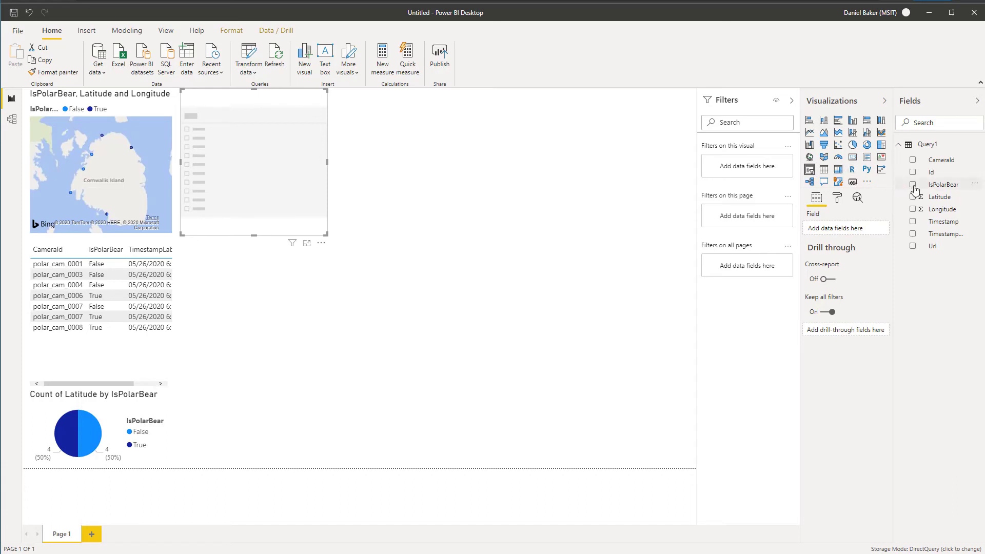